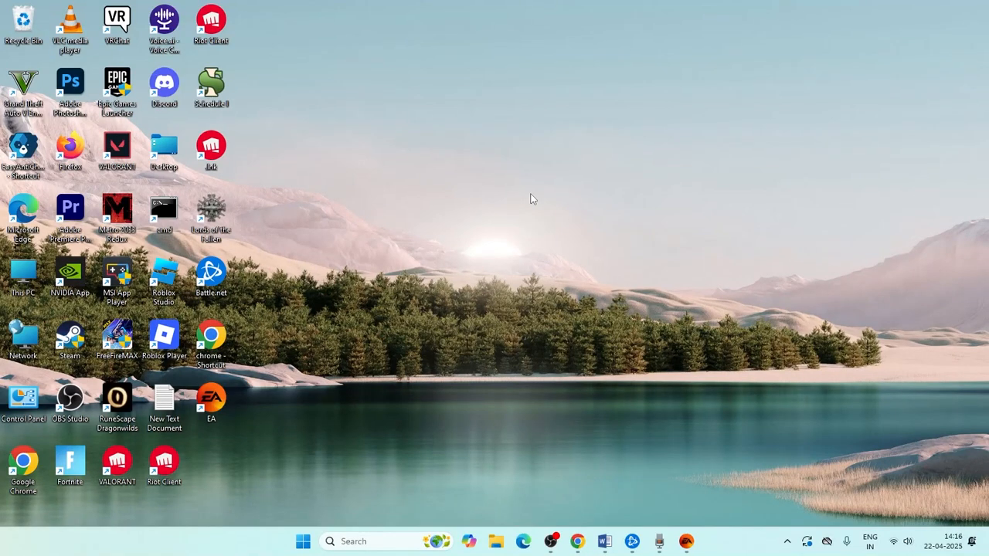
mouse_move(963, 15)
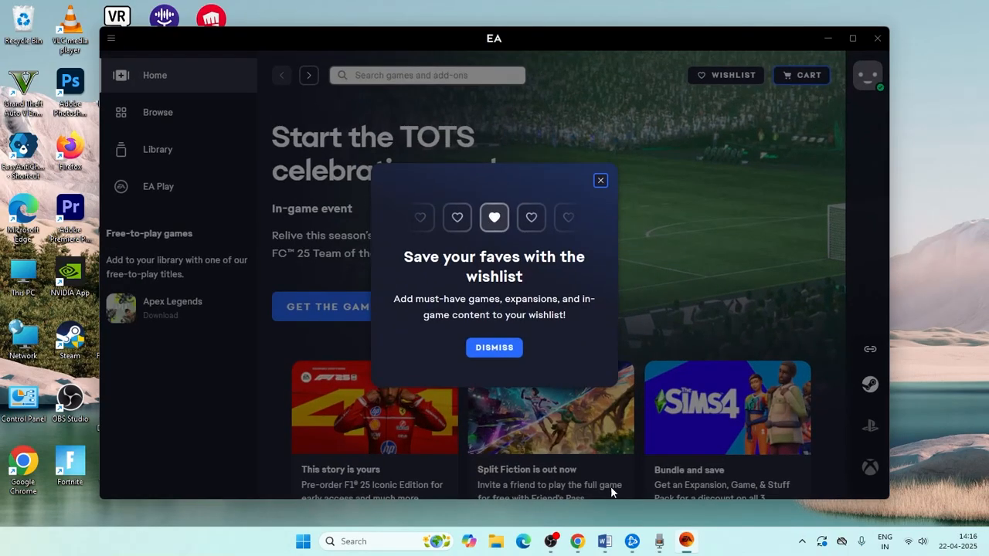
Close the wishlist popup and show the Download section in EA app Settings.
left_click(494, 347)
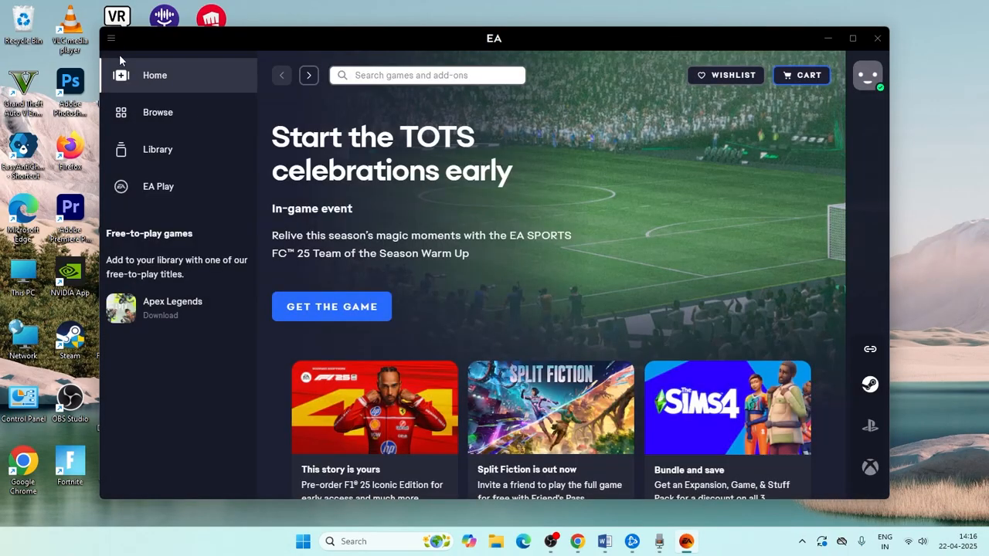
left_click(110, 38)
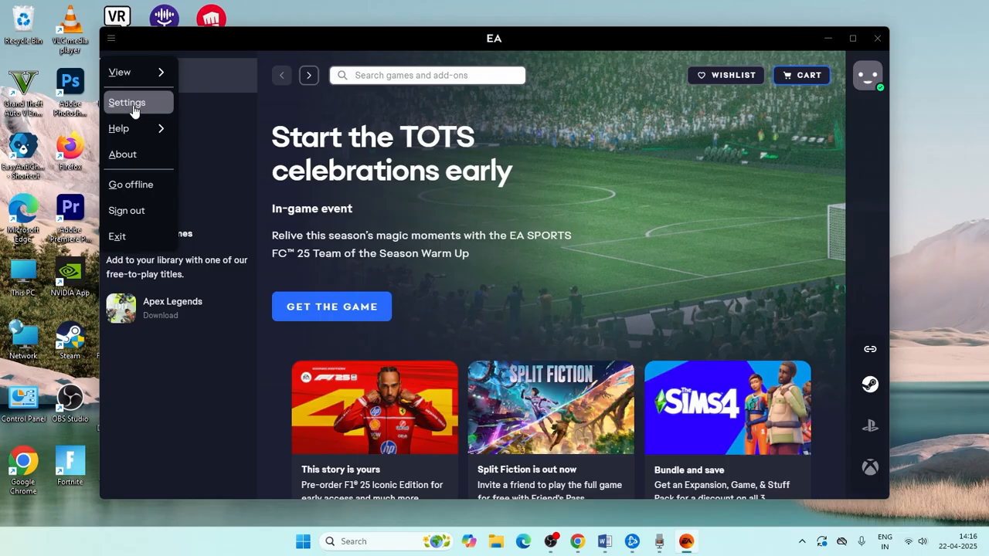
left_click(126, 102)
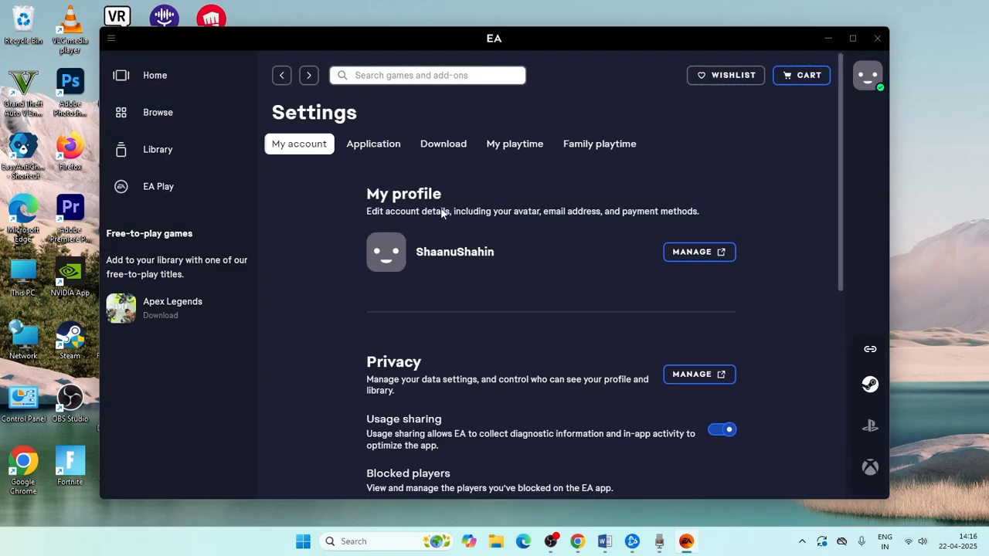
scroll("down", 3)
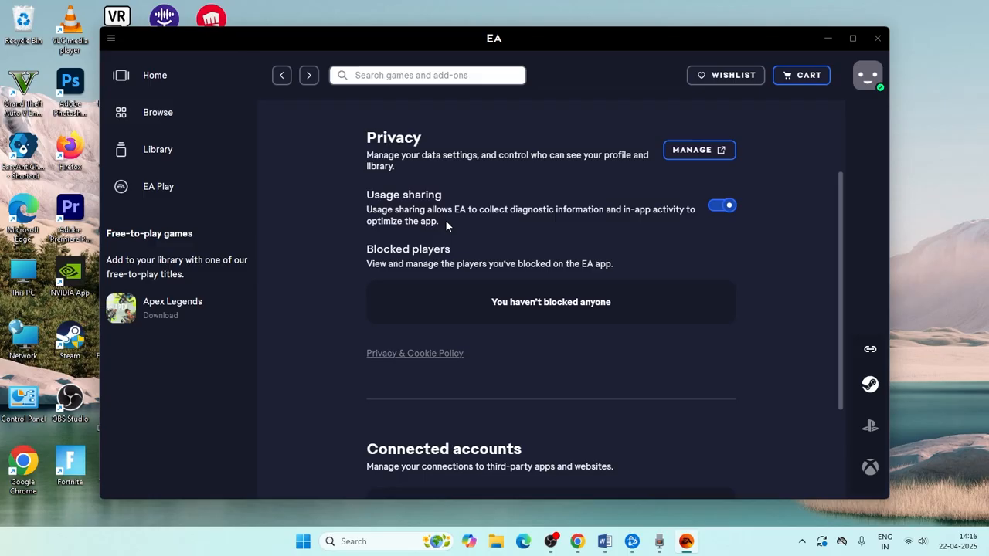
left_click(443, 144)
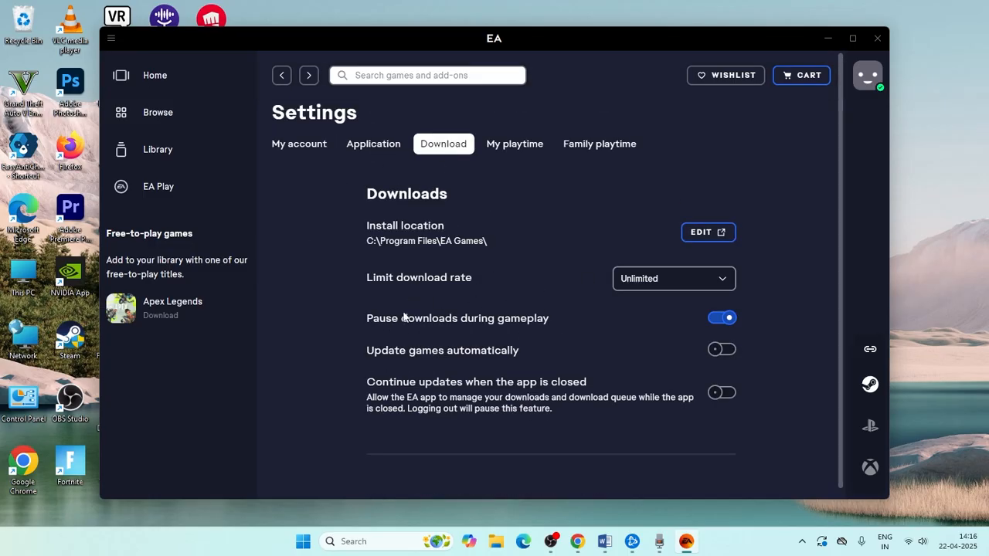
mouse_move(452, 285)
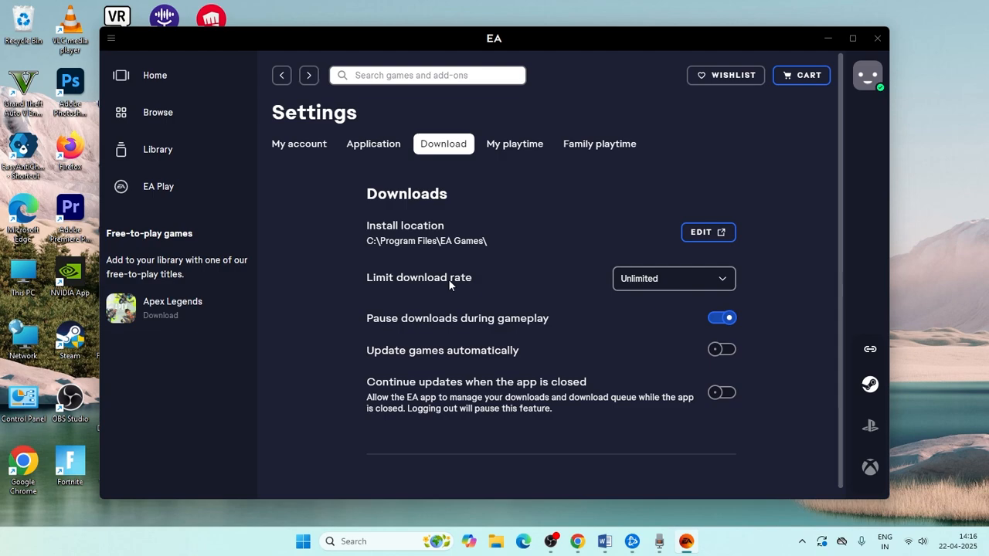
left_click(672, 278)
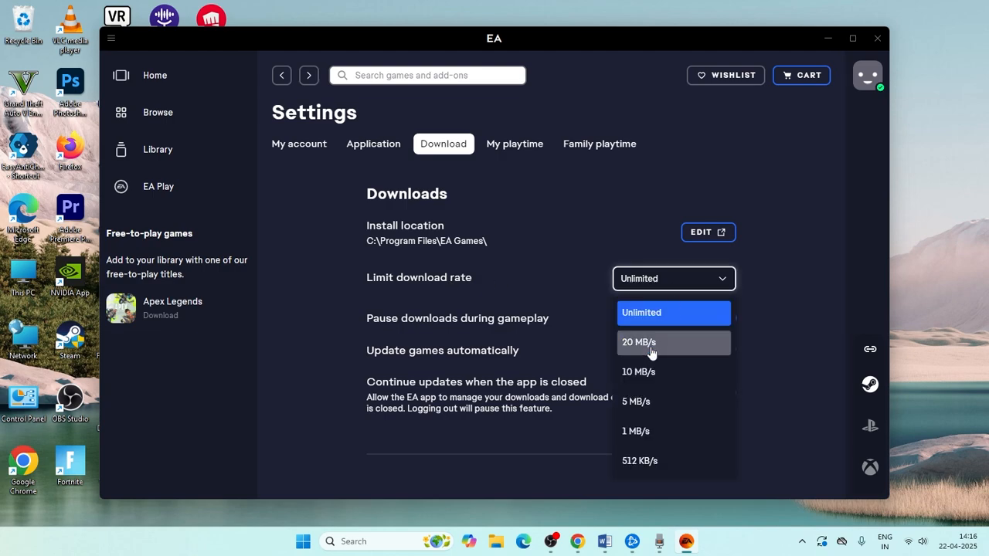
mouse_move(653, 406)
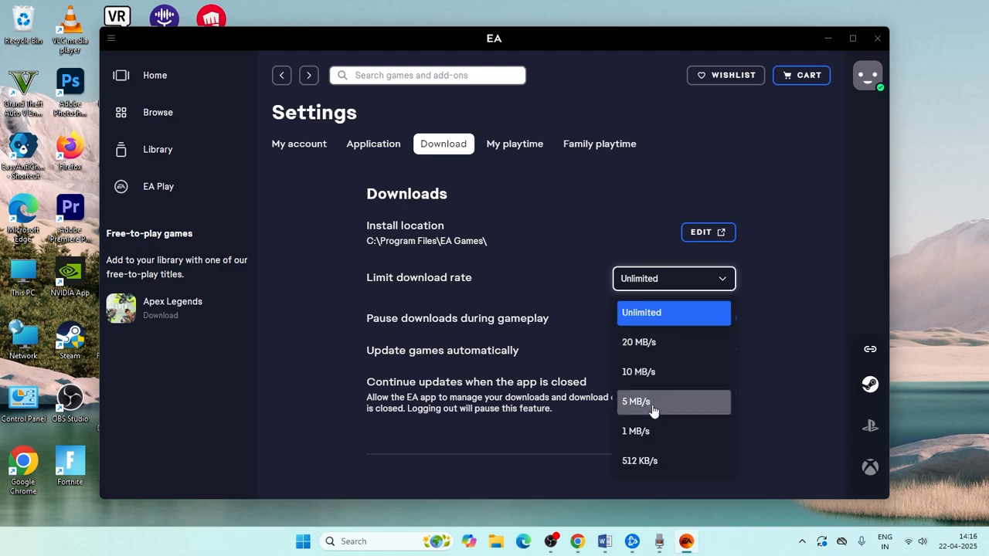
mouse_move(649, 392)
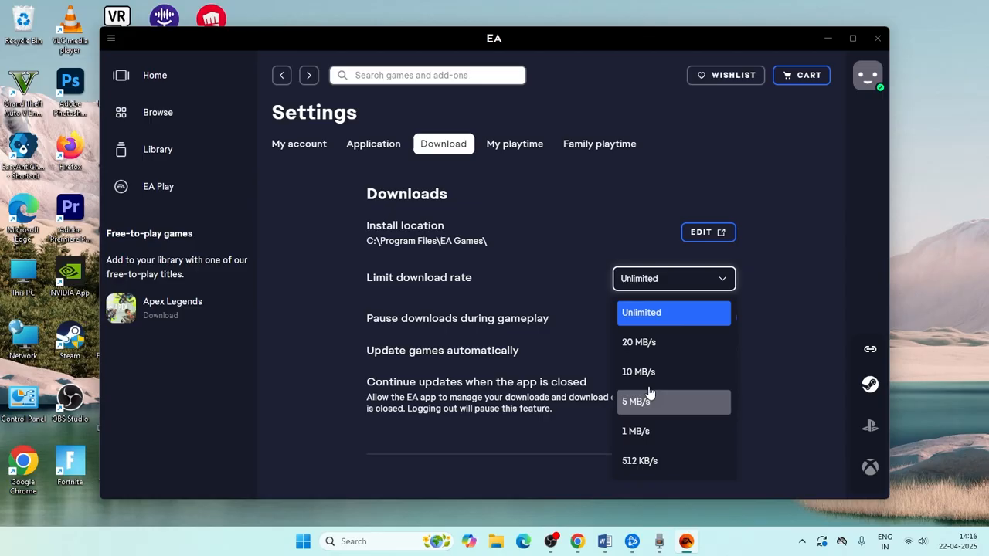
mouse_move(666, 288)
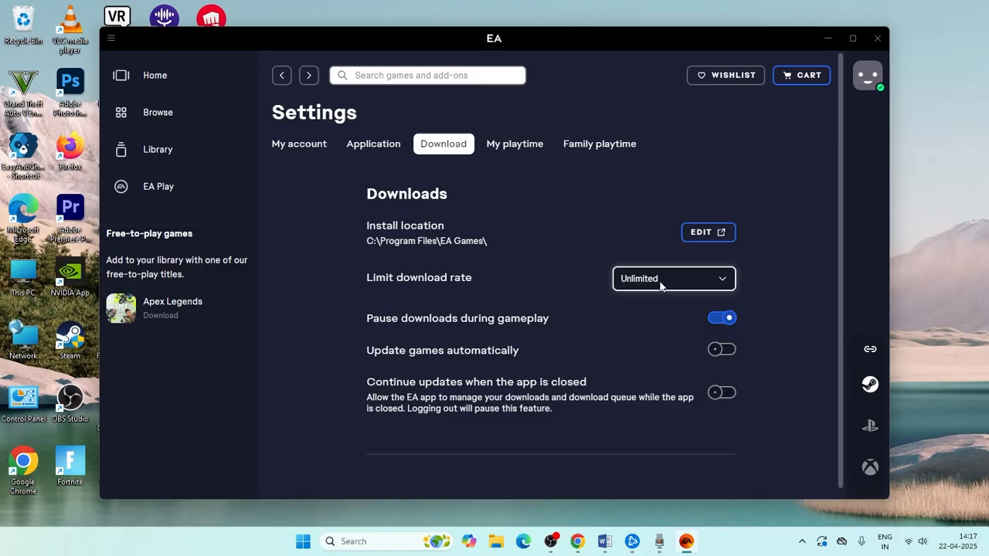
left_click(111, 39)
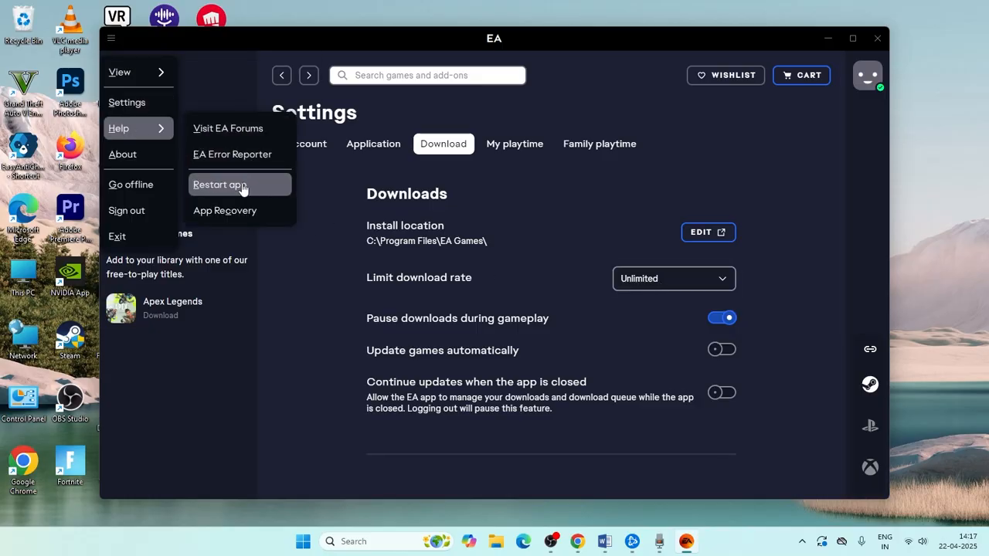
mouse_move(225, 210)
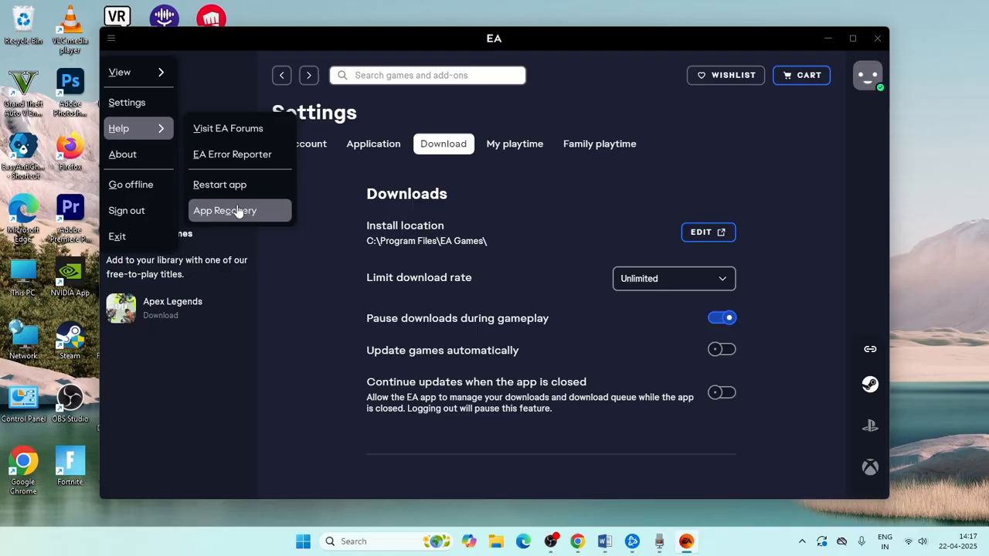
left_click(225, 210)
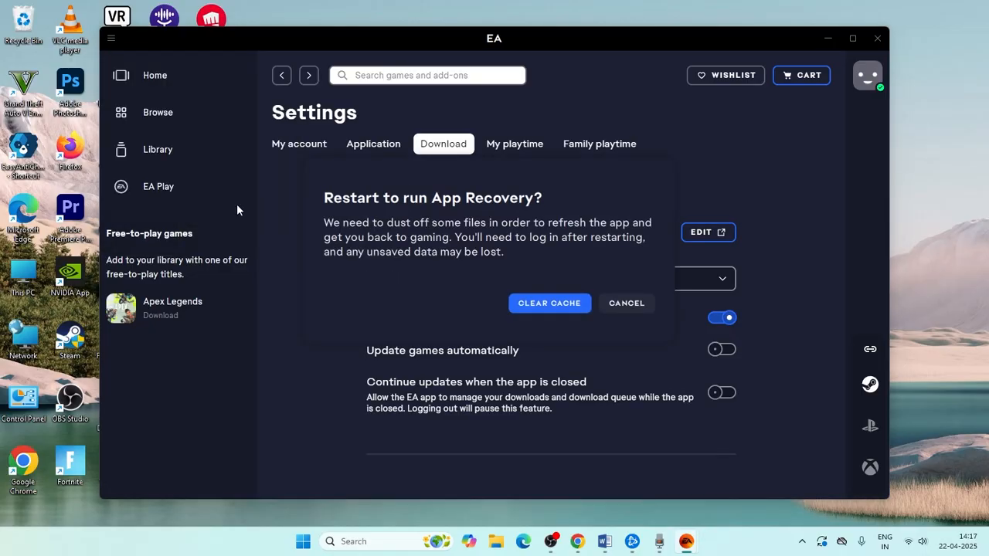
mouse_move(581, 235)
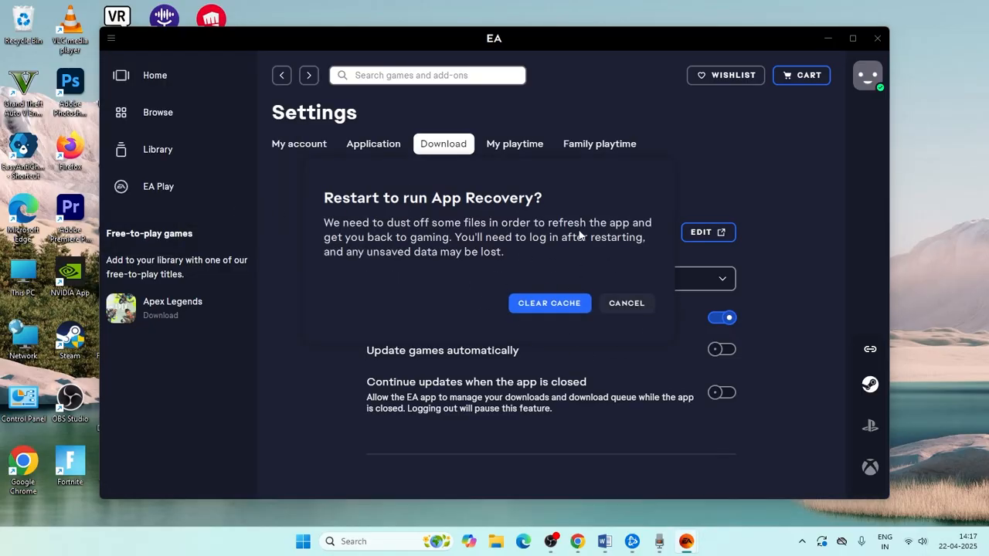
mouse_move(430, 228)
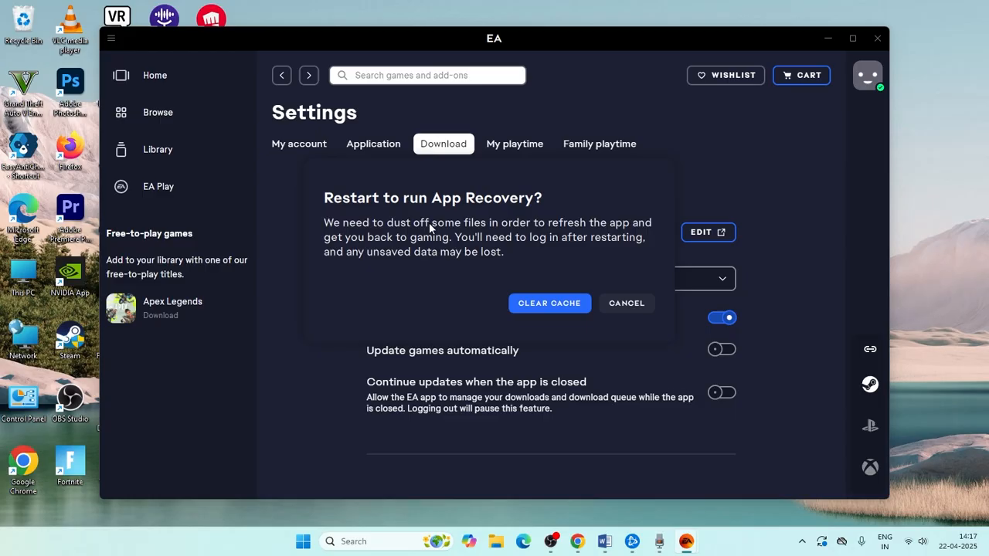
mouse_move(584, 229)
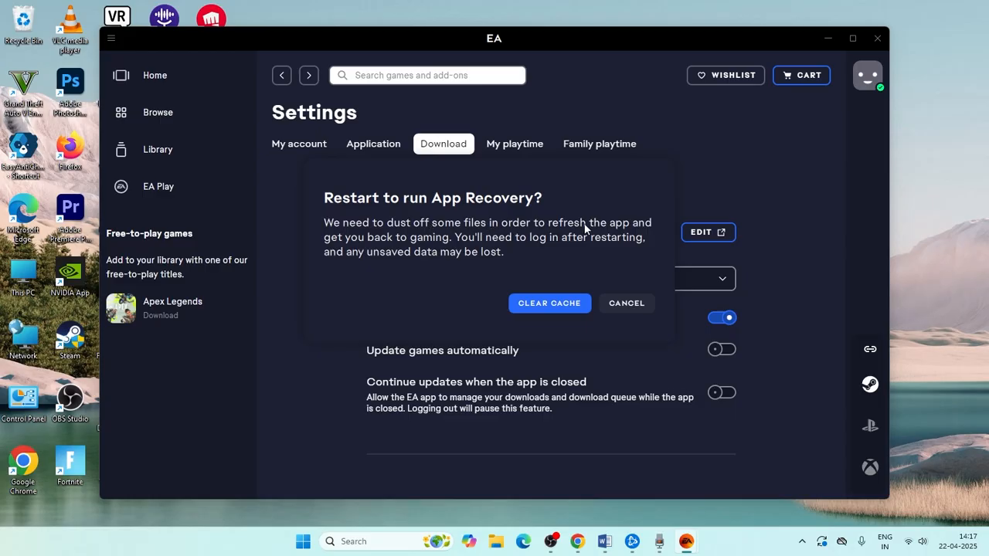
mouse_move(410, 244)
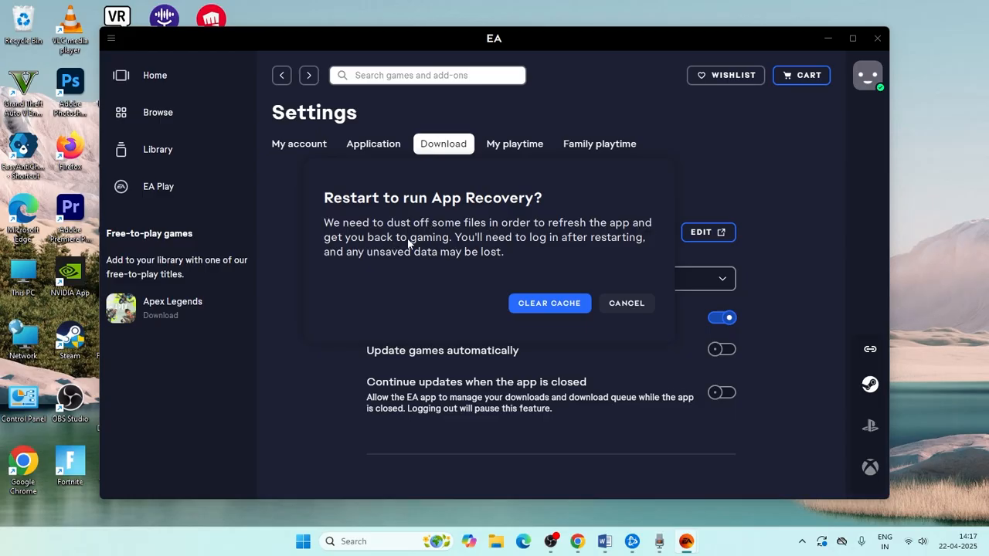
mouse_move(614, 248)
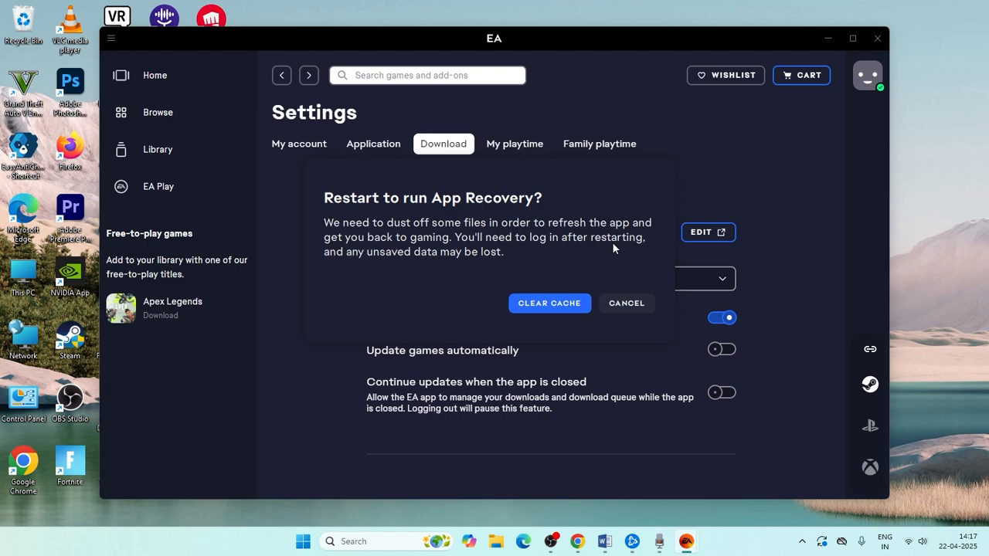
mouse_move(431, 253)
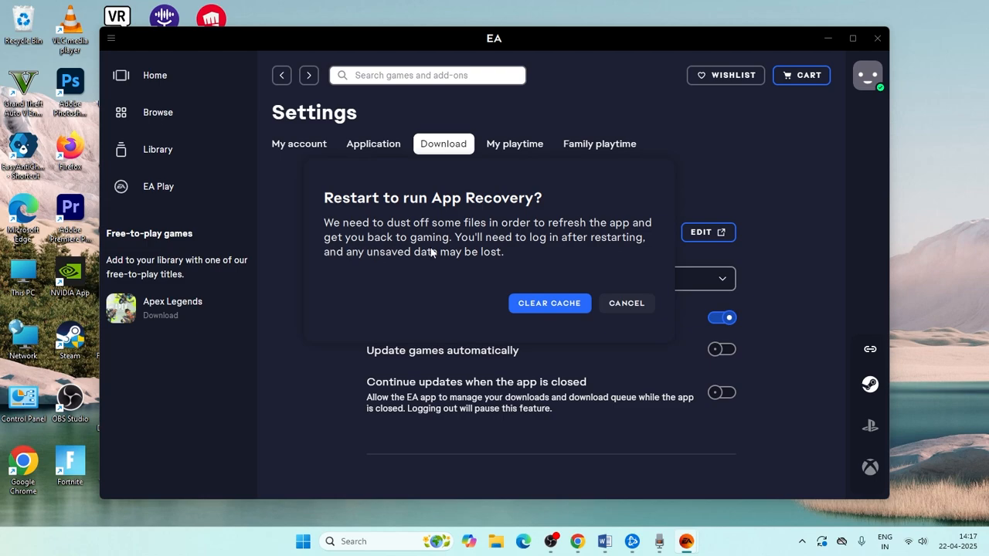
mouse_move(567, 236)
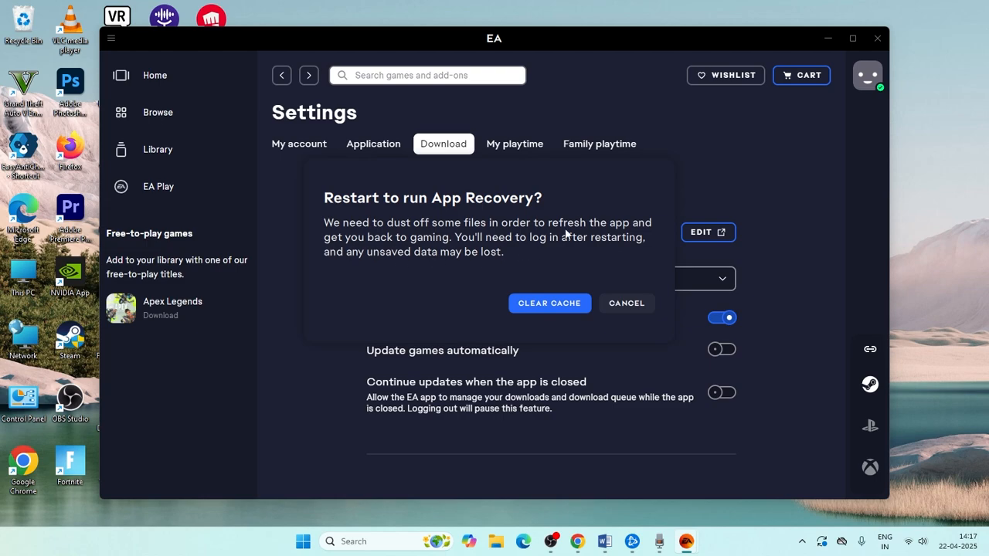
left_click(626, 302)
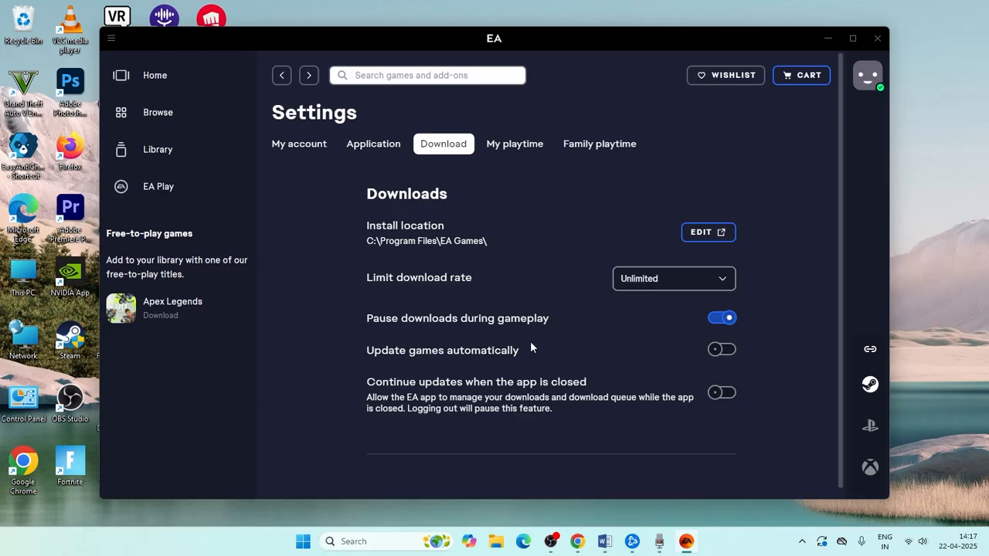
mouse_move(871, 48)
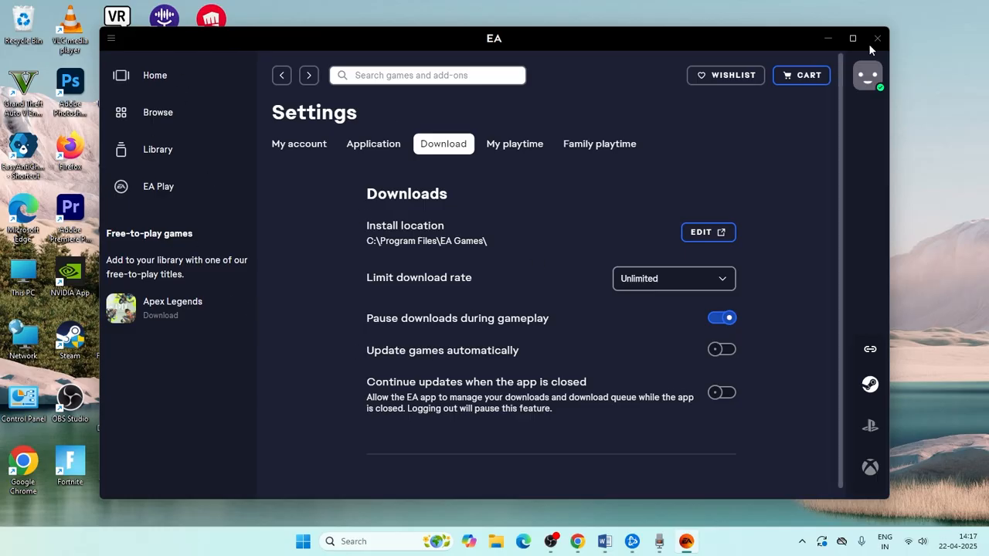
Close the EA app and launch cmd as administrator from Start search.
left_click(877, 38)
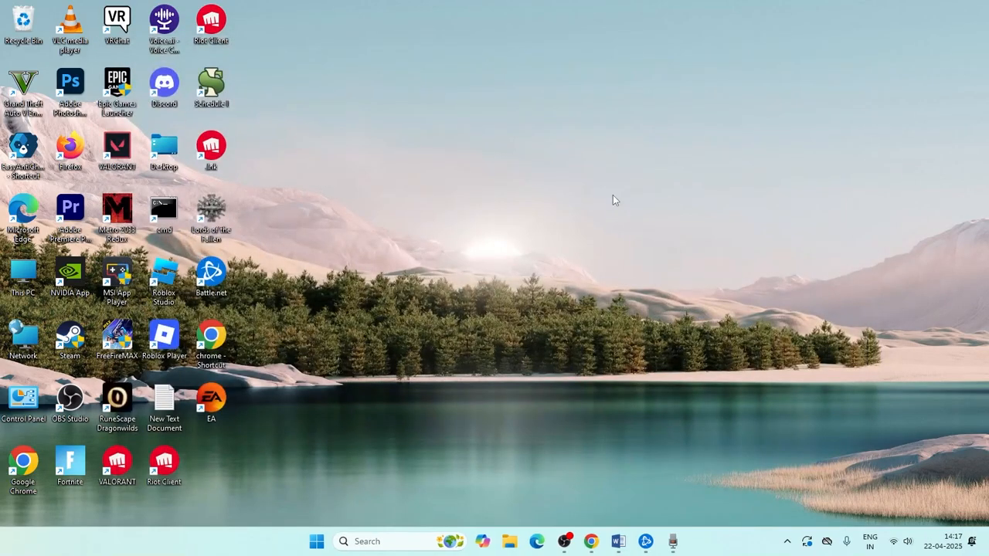
mouse_move(443, 330)
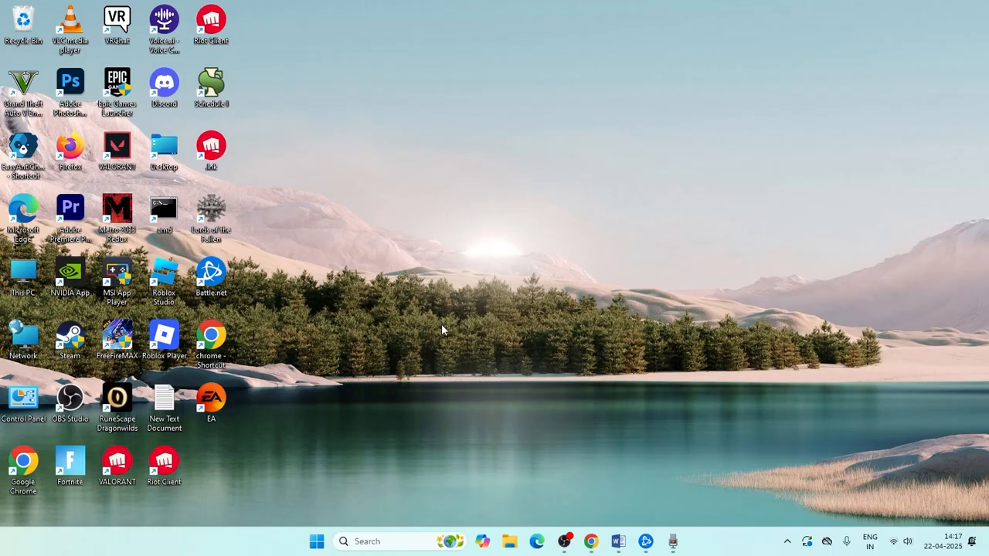
type("cmd")
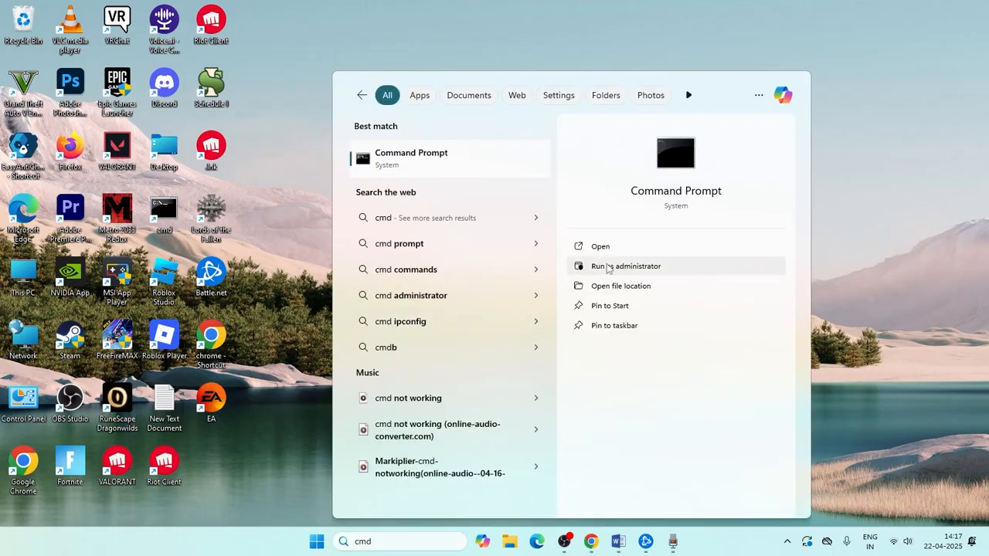
left_click(626, 266)
type("ipco")
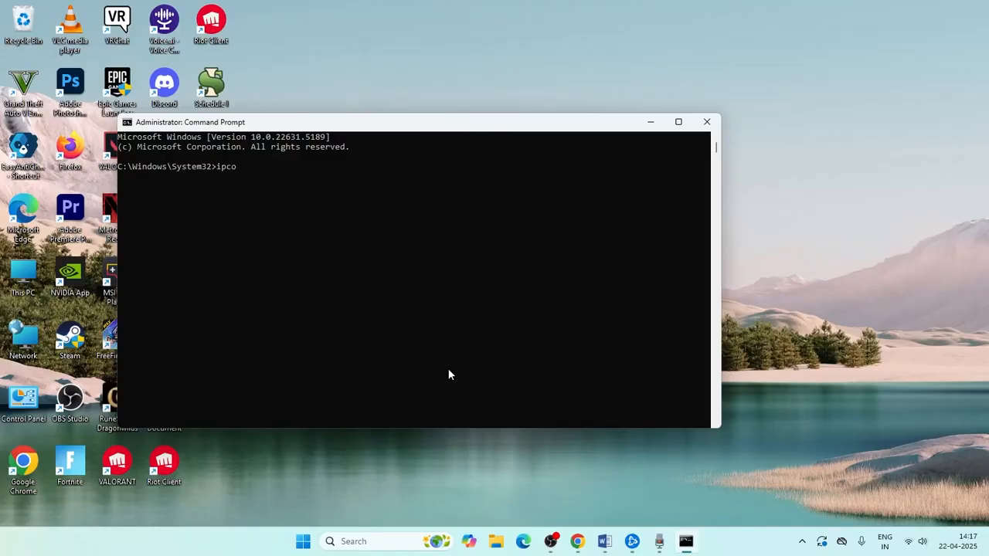
Flush the DNS resolver cache with ipconfig /flushdns.
type("nfig")
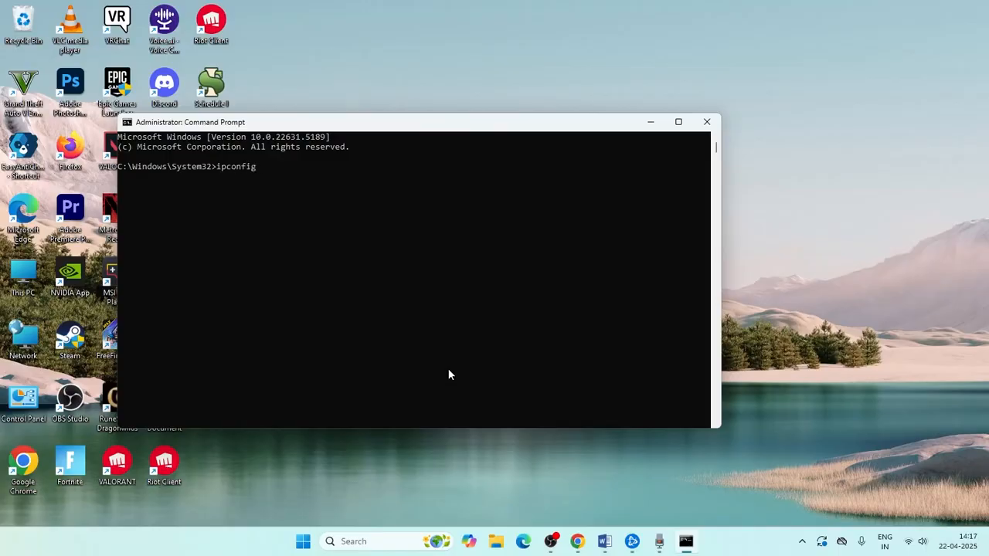
type("/fl")
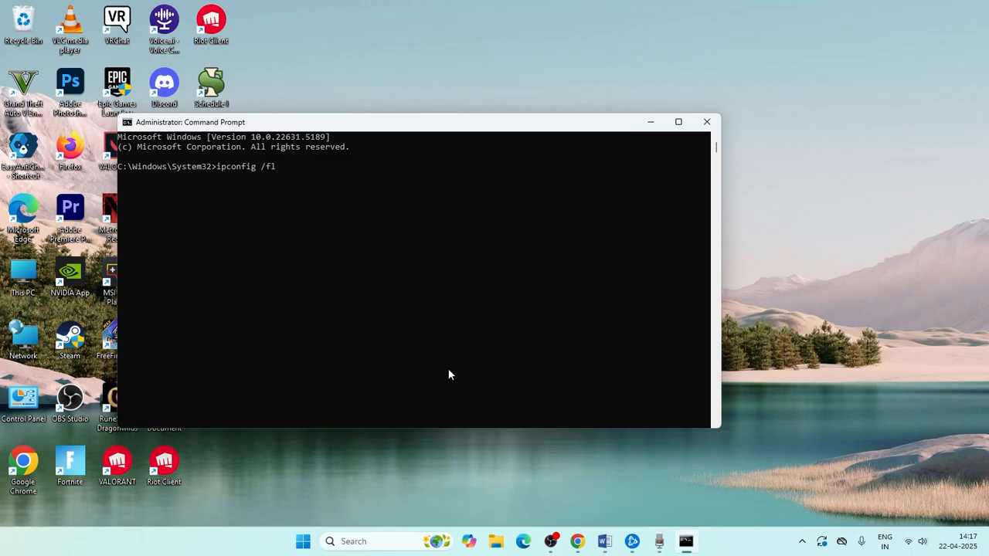
type("ushdns")
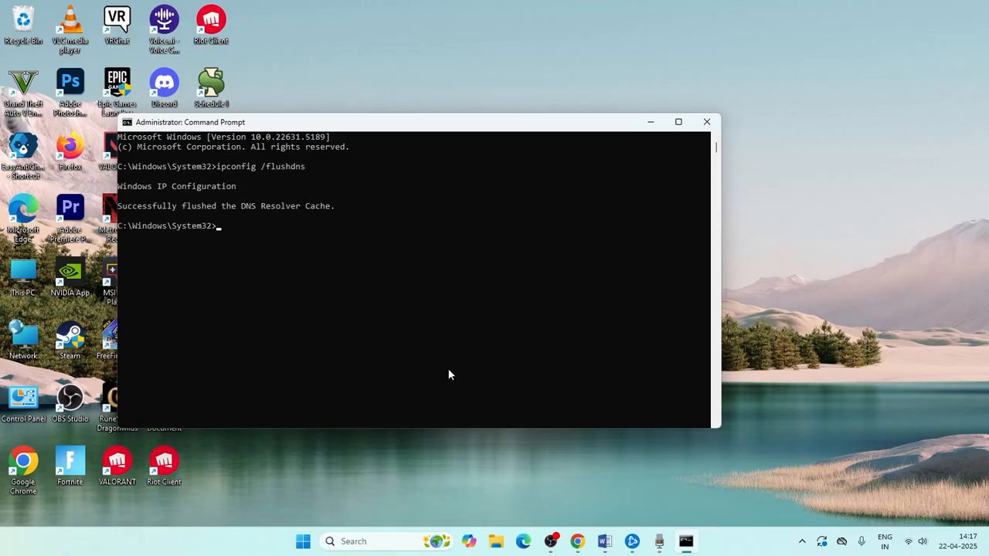
Run ipconfig release, then reset the Winsock catalog with netsh winsock reset.
type("i")
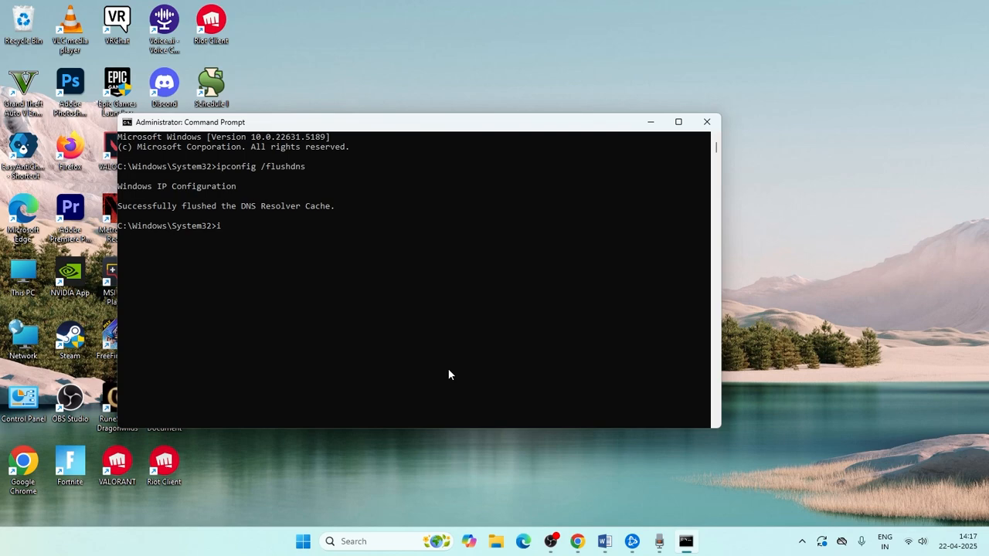
type("pconfig")
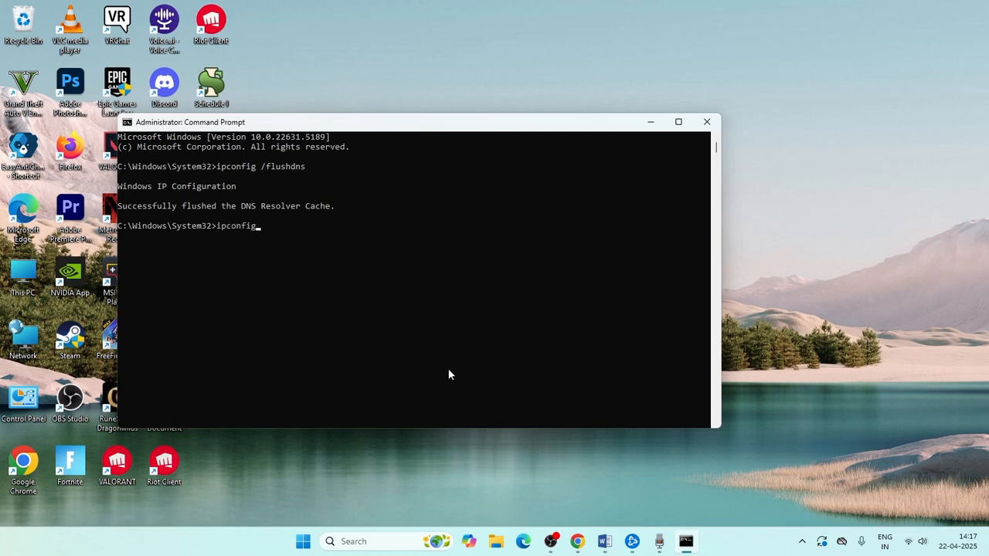
type("releas")
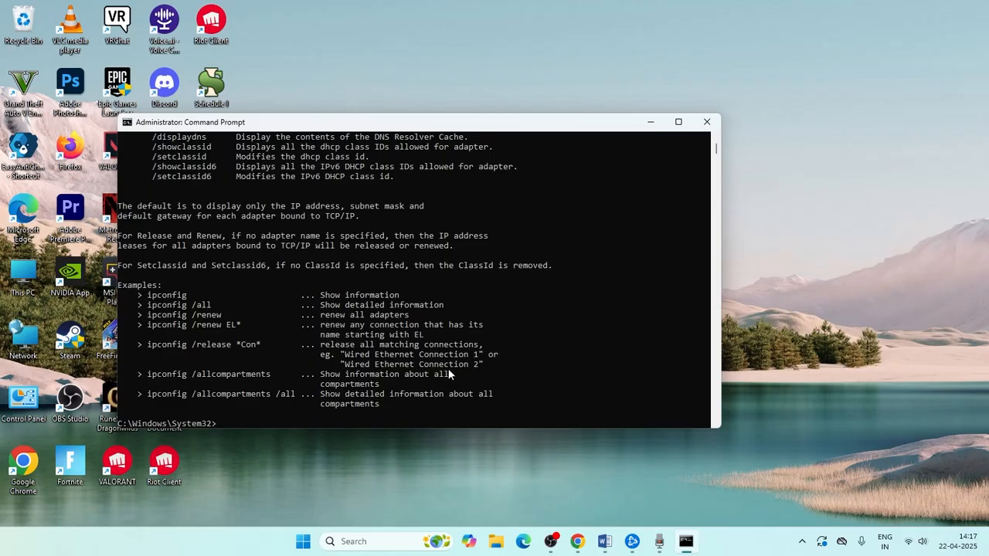
type("netsh")
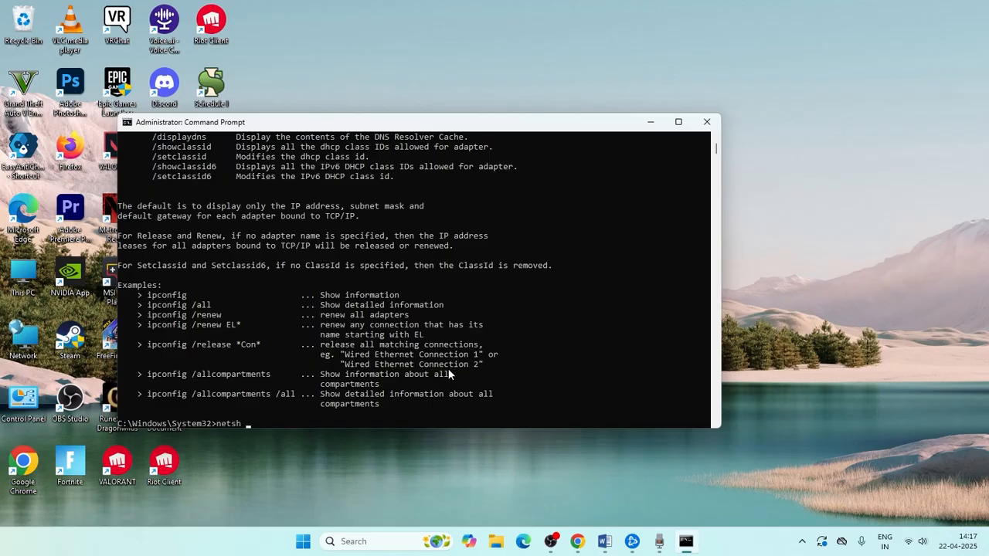
type("winsock reset")
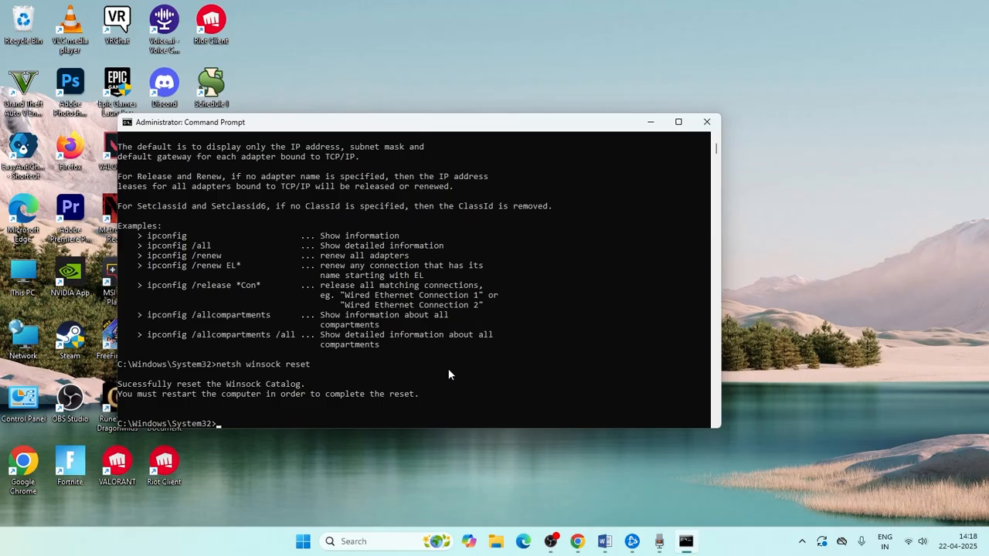
Run netsh int tcp set global autotuninglevel=normal and confirm it reports Ok.
type("netsh")
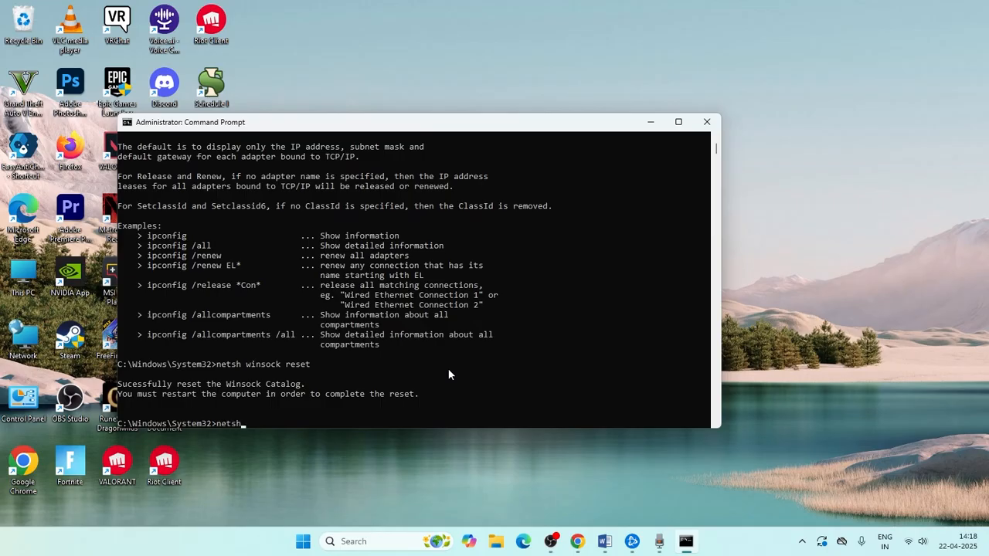
type("int tc")
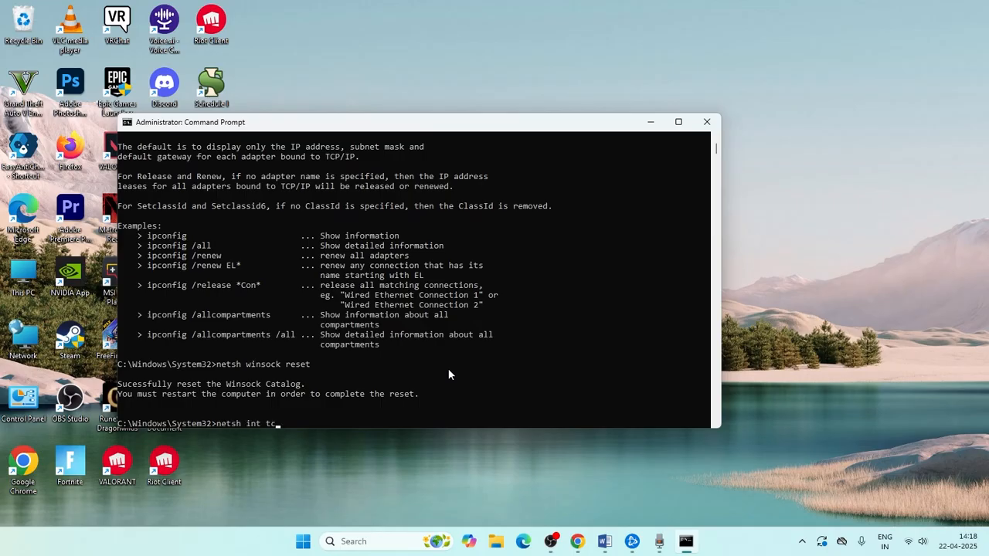
type("p set")
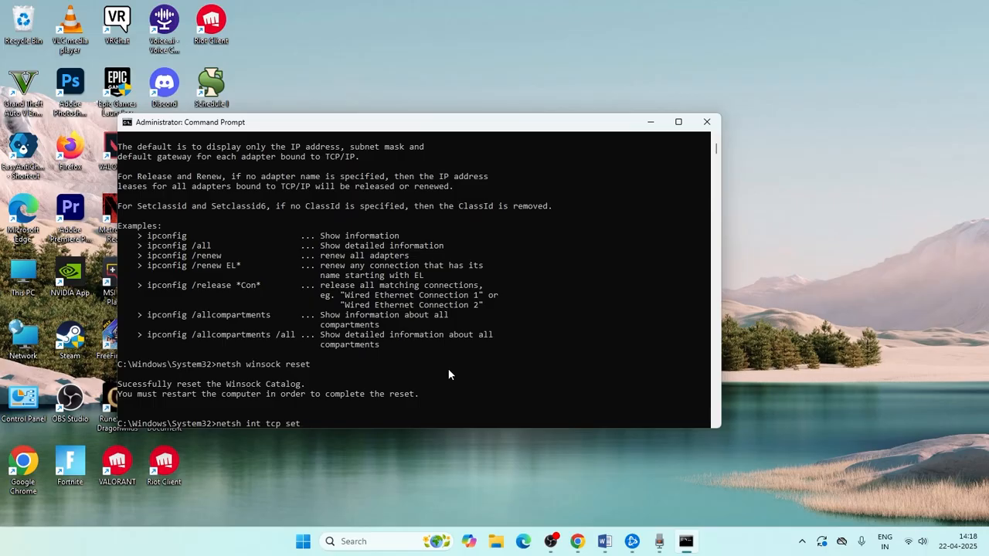
type("global")
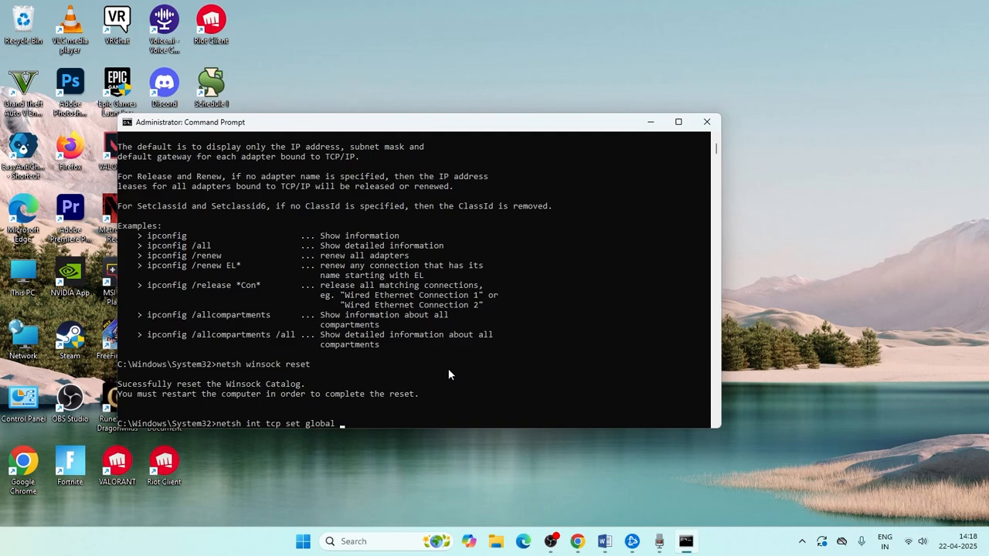
type("autotuninglevel")
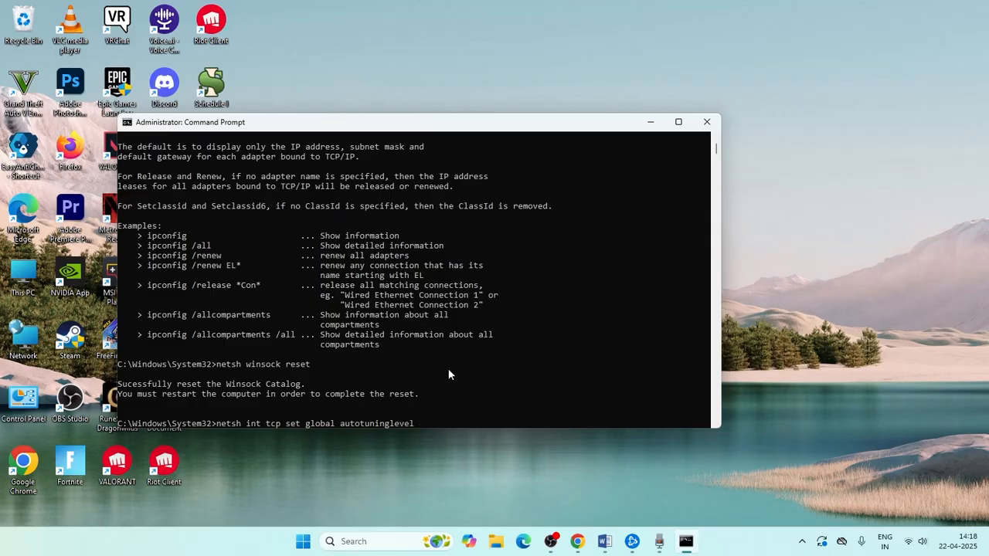
type("=")
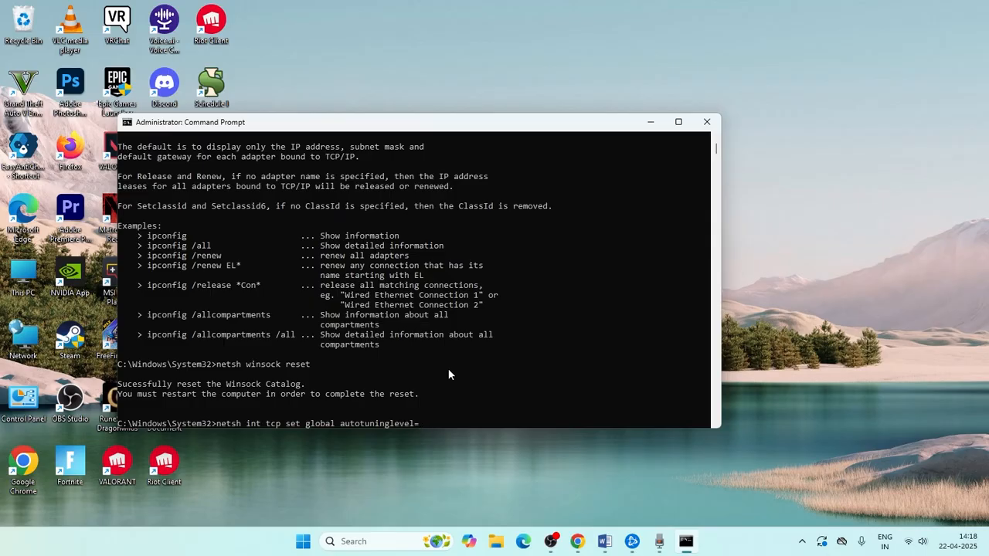
type("normal")
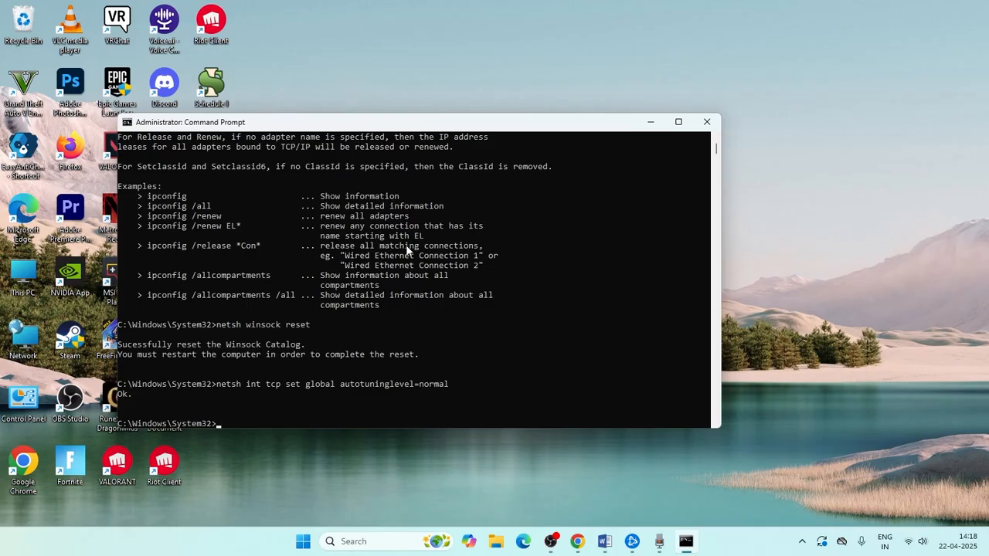
mouse_move(656, 154)
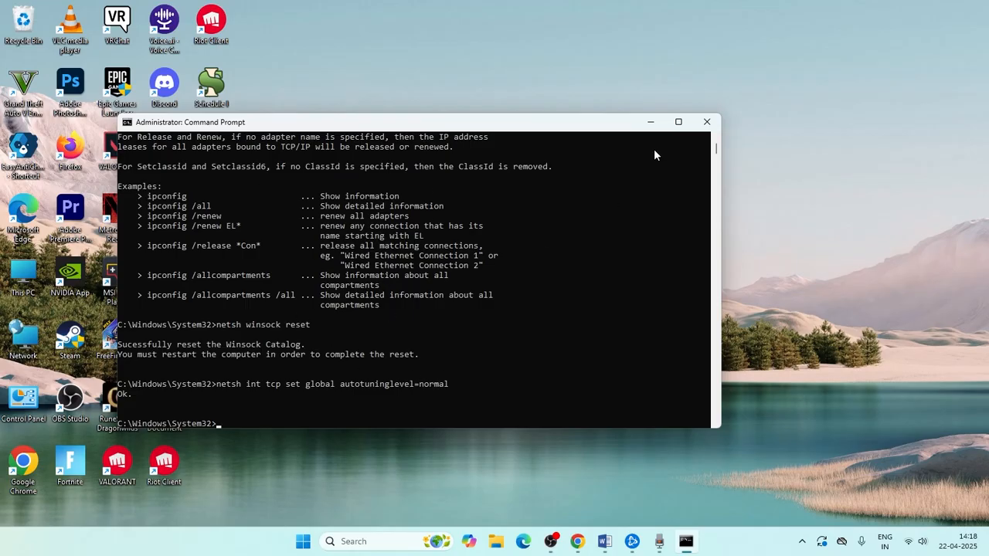
Close Command Prompt and reach Network Connections through Control Panel's Network and Sharing Centre.
left_click(706, 121)
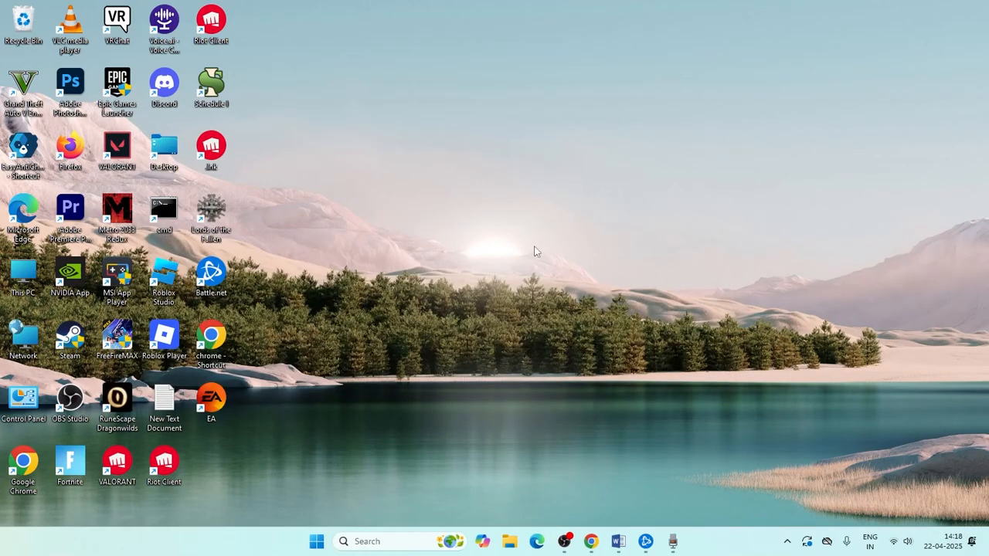
mouse_move(543, 255)
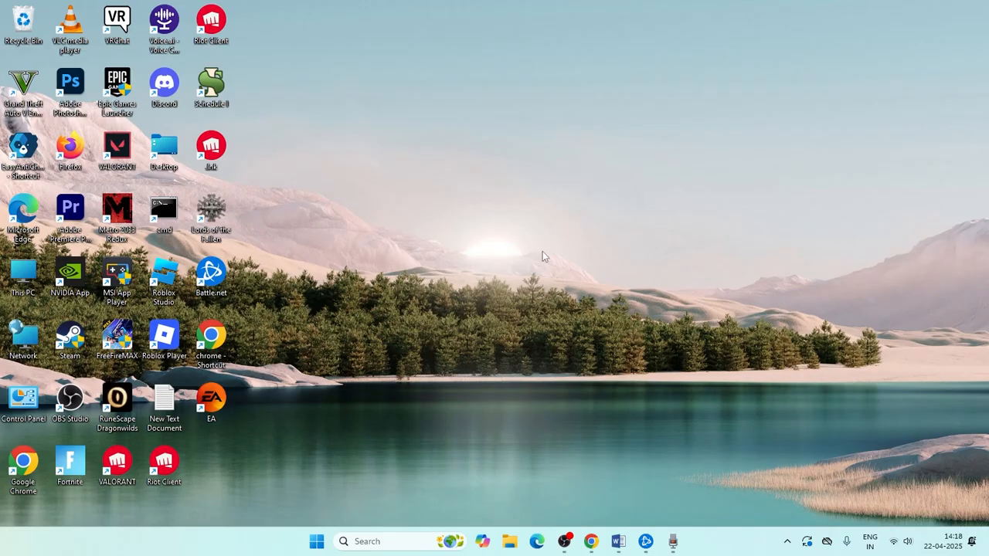
type("control Panel")
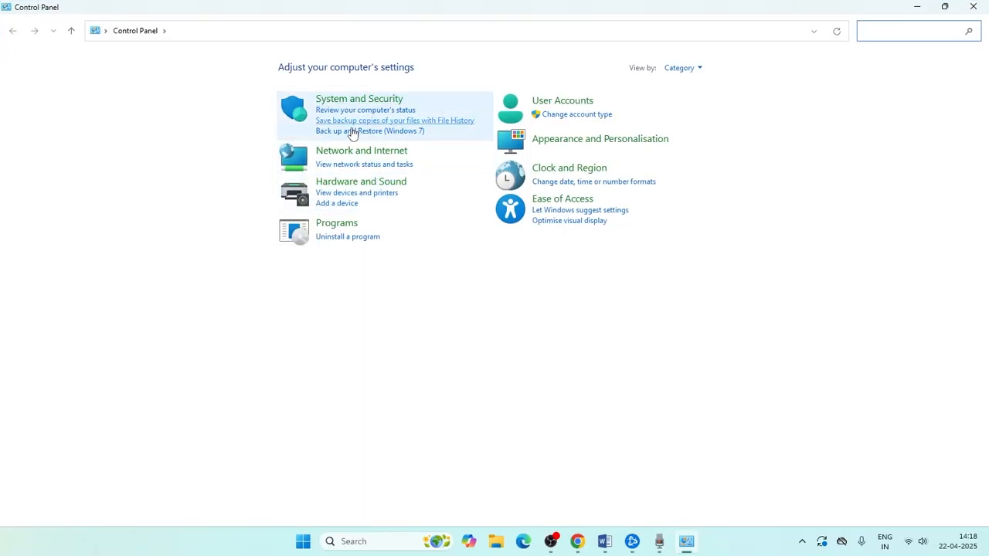
left_click(361, 150)
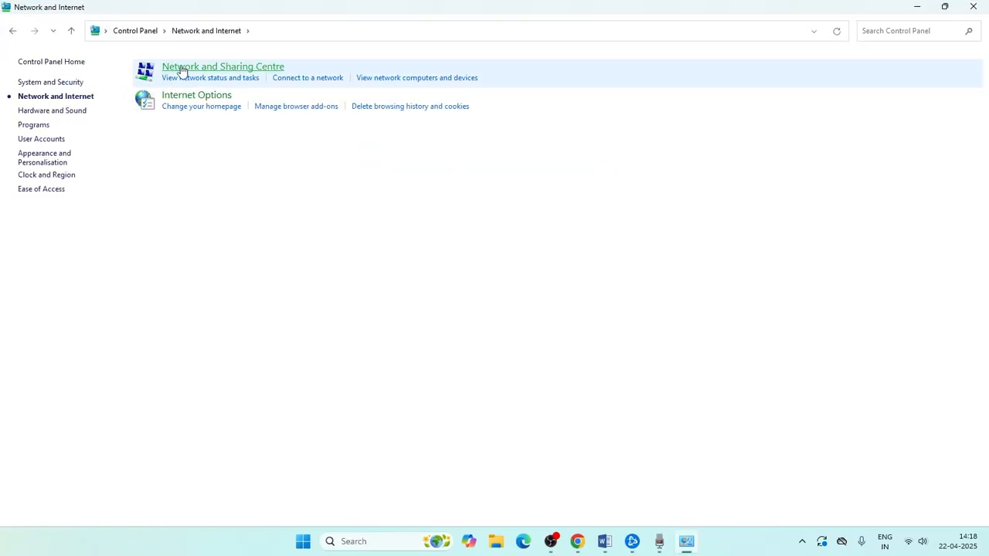
left_click(222, 66)
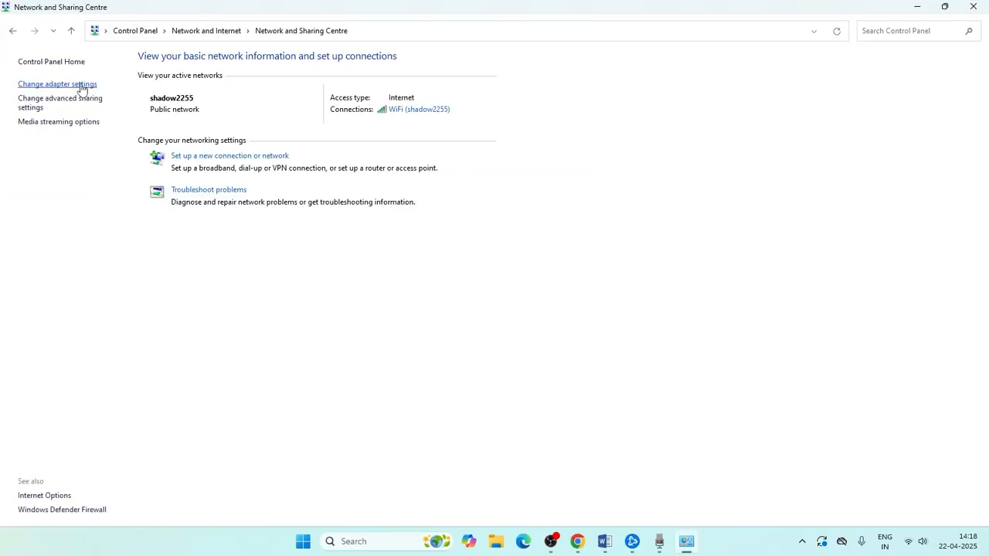
left_click(57, 83)
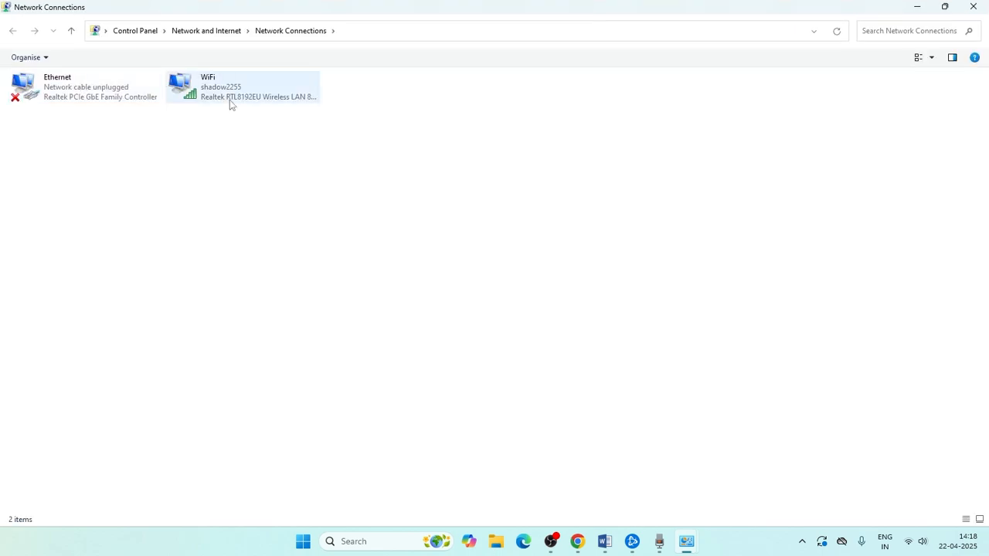
Set WiFi IPv4 DNS servers to 8.8.8.8 and 8.8.4.4, then close the dialogs.
right_click(242, 87)
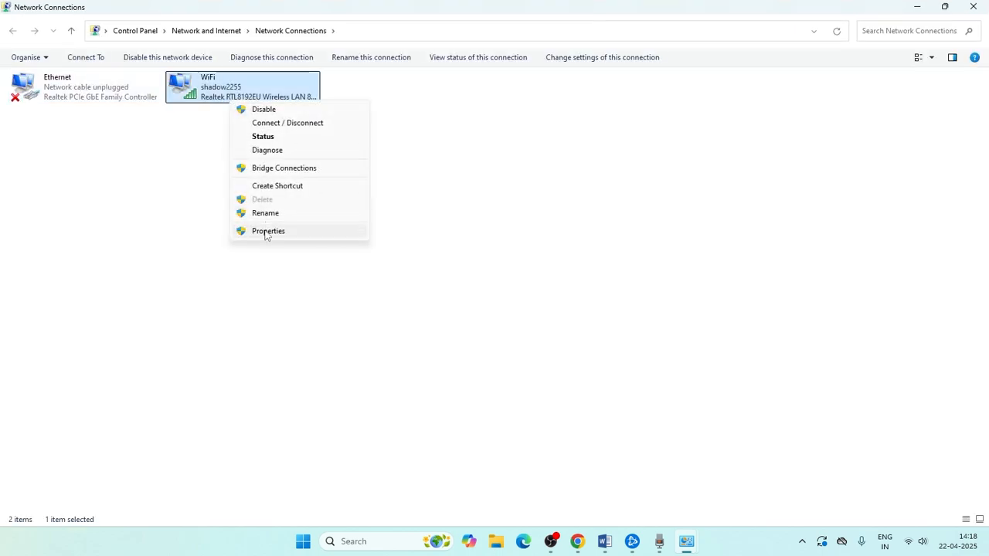
left_click(268, 231)
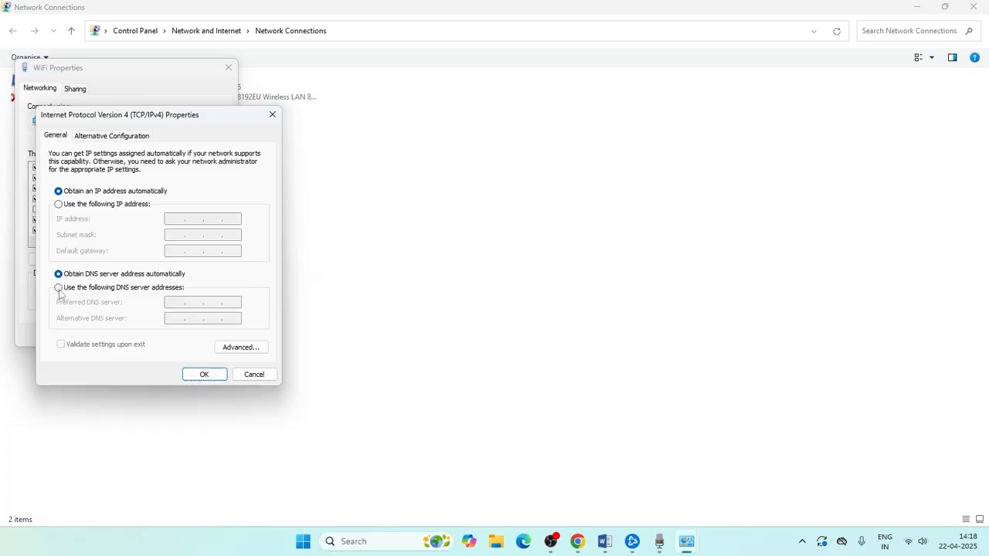
left_click(58, 287)
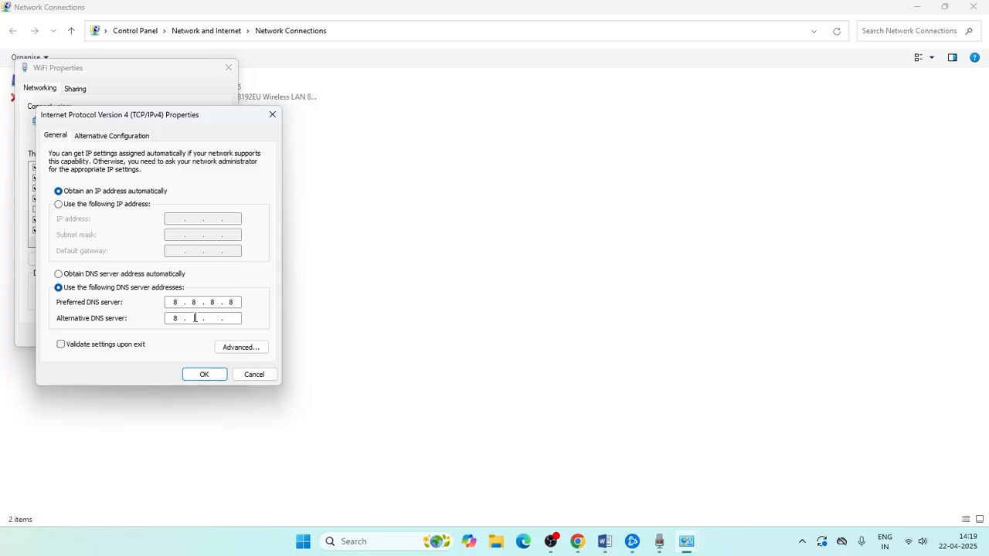
type("8")
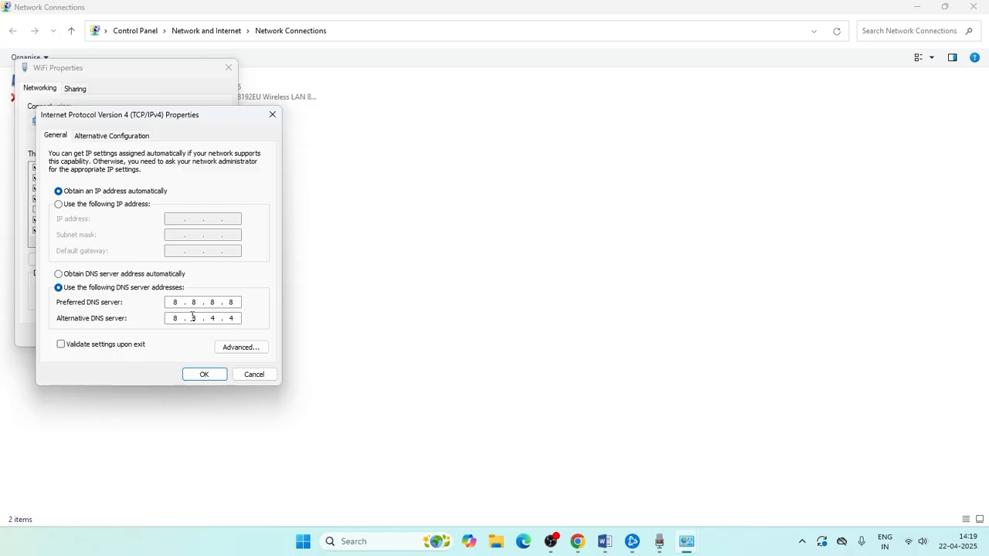
mouse_move(254, 374)
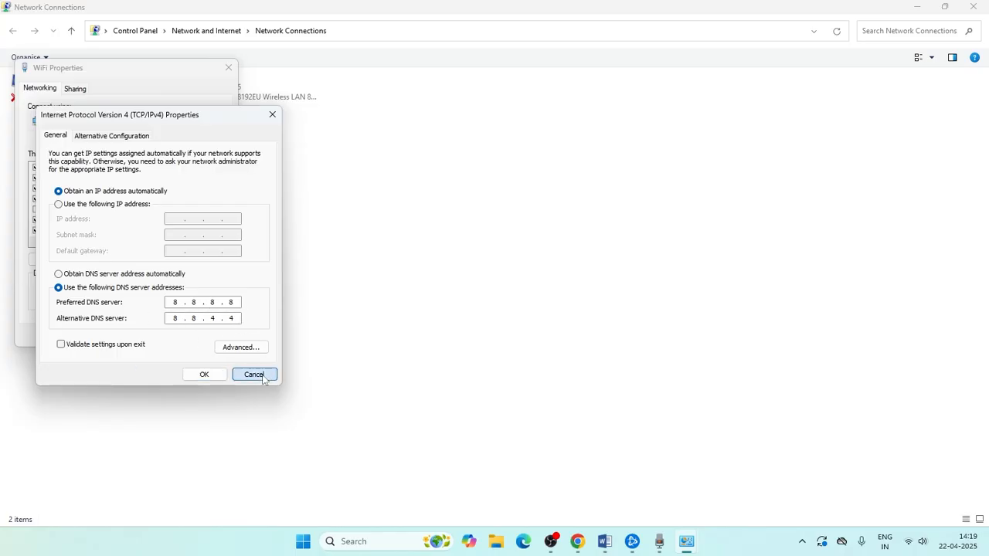
left_click(254, 374)
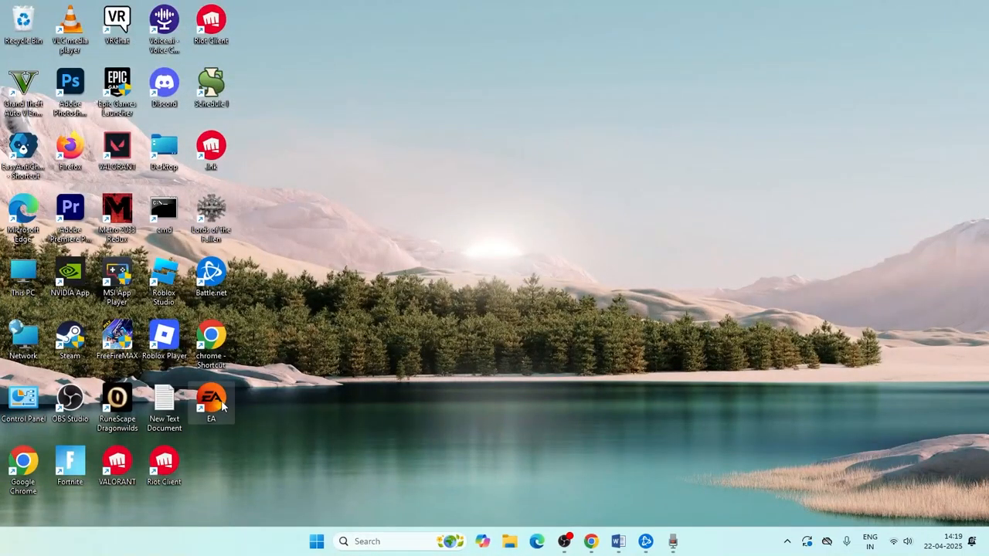
Relaunch EA app from the desktop shortcut, return Home, and minimize its window.
double_click(211, 401)
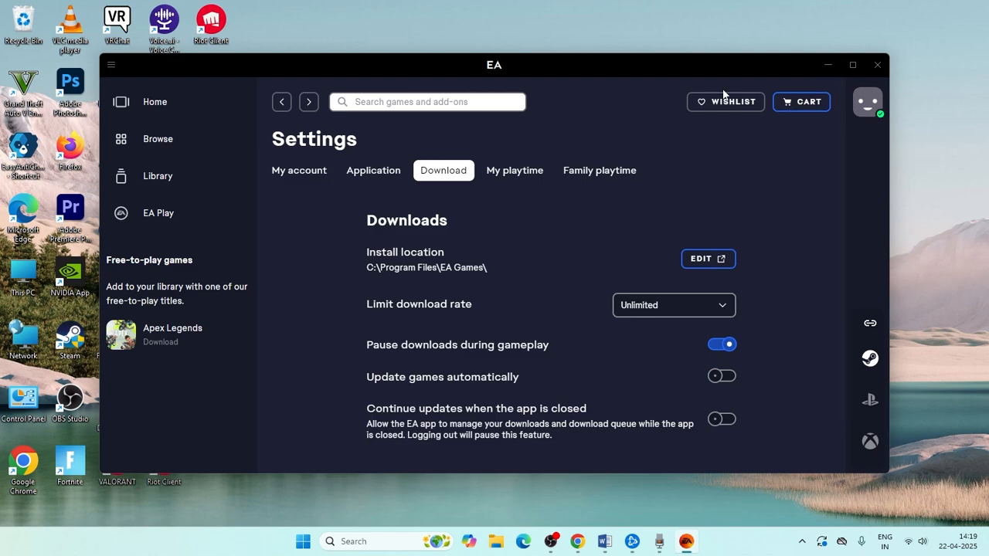
left_click(155, 102)
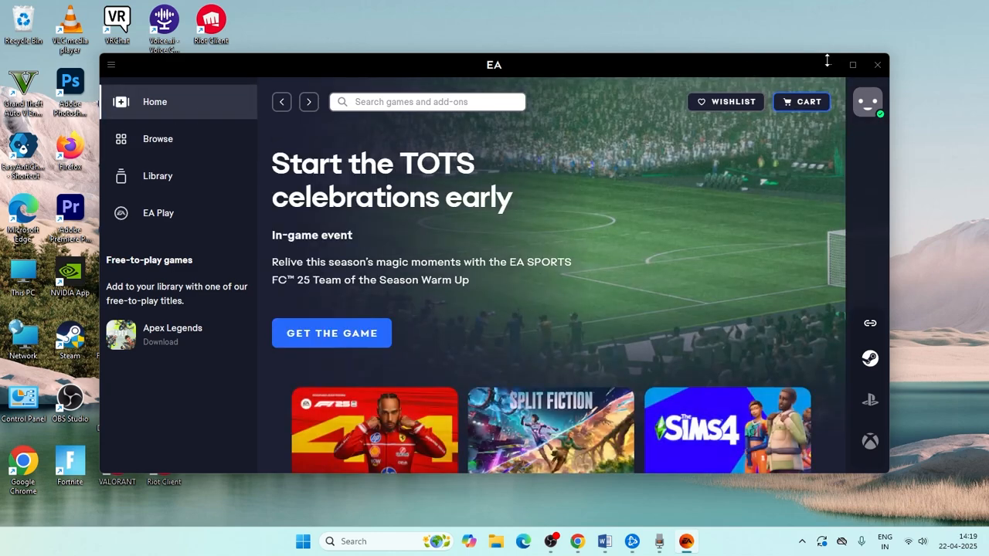
left_click(853, 64)
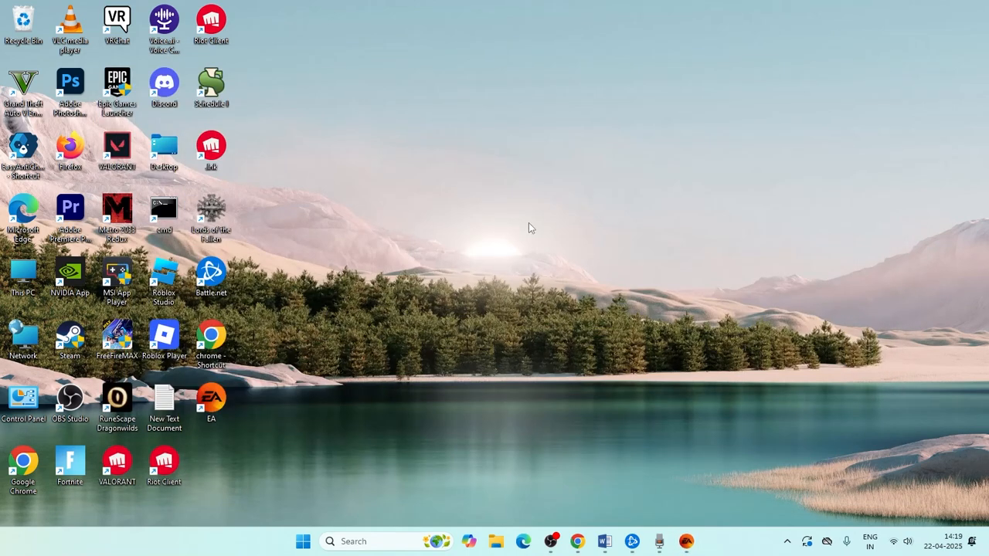